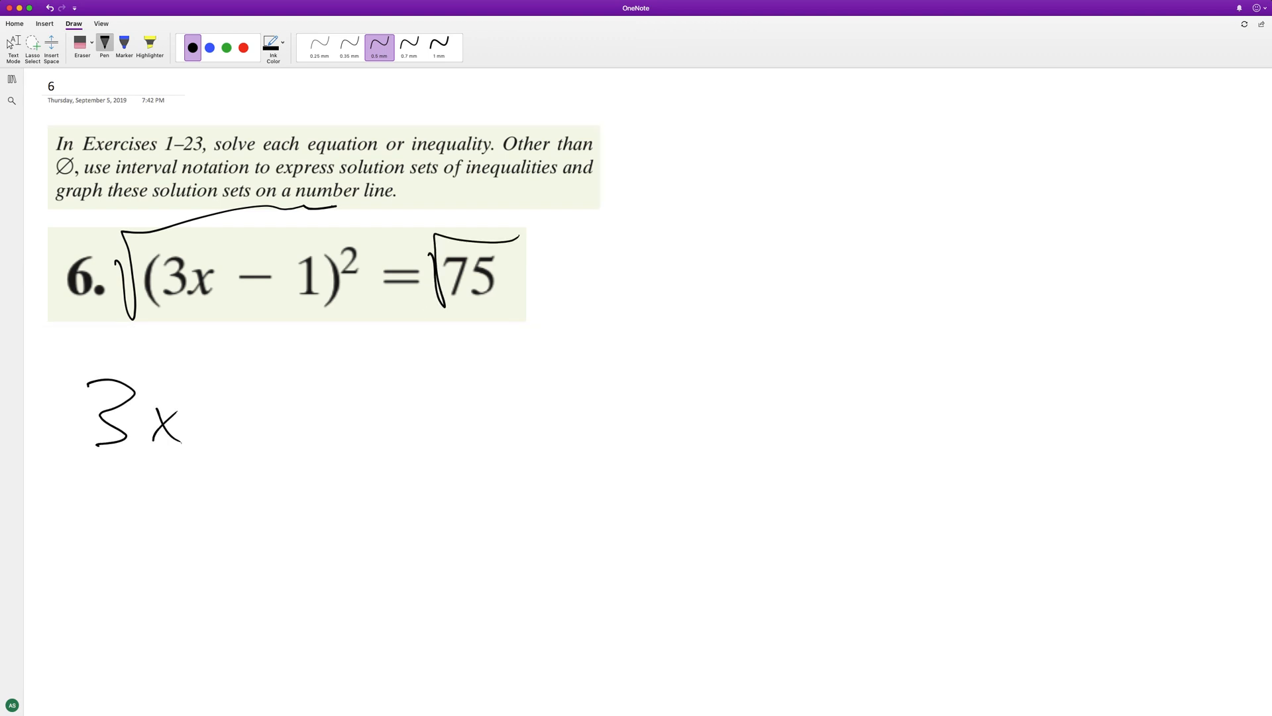
Step: Handwrite −1 and the equals sign to form 3x − 1 = under the problem
{"action": "left_click_drag", "start_coordinate": [206, 420], "coordinate": [258, 375]}
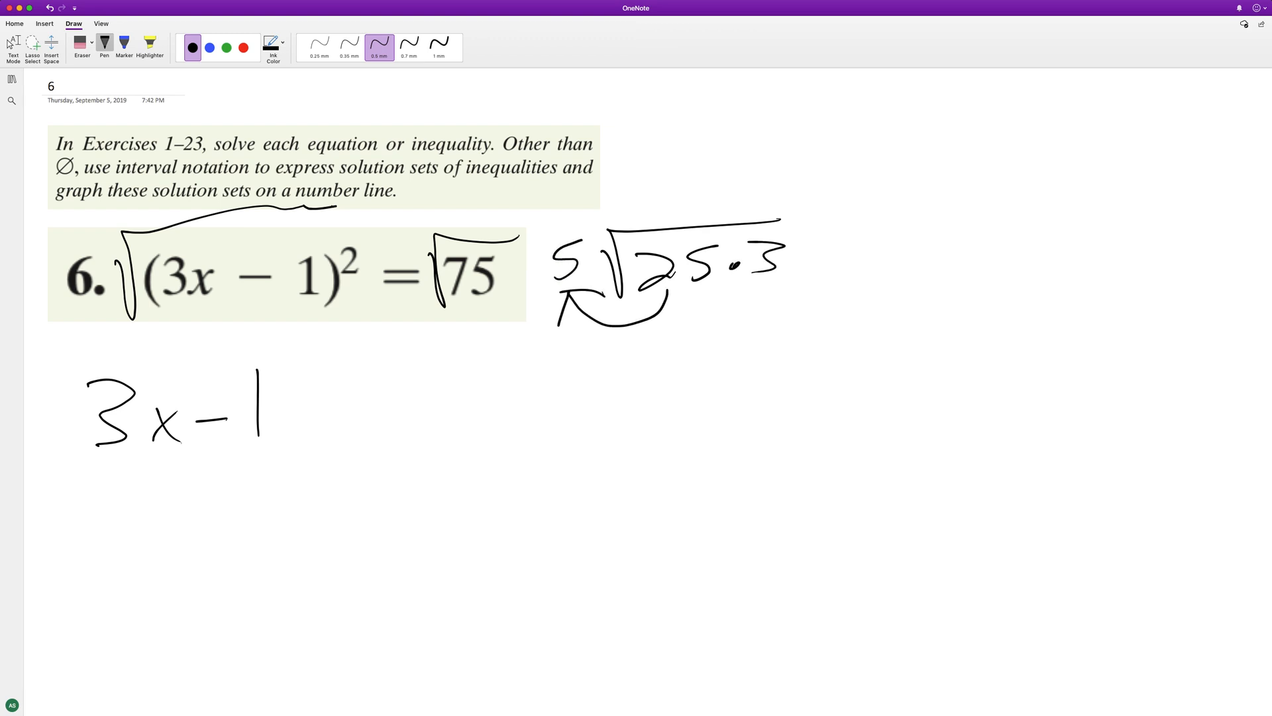
{"action": "left_click_drag", "start_coordinate": [301, 409], "coordinate": [341, 415]}
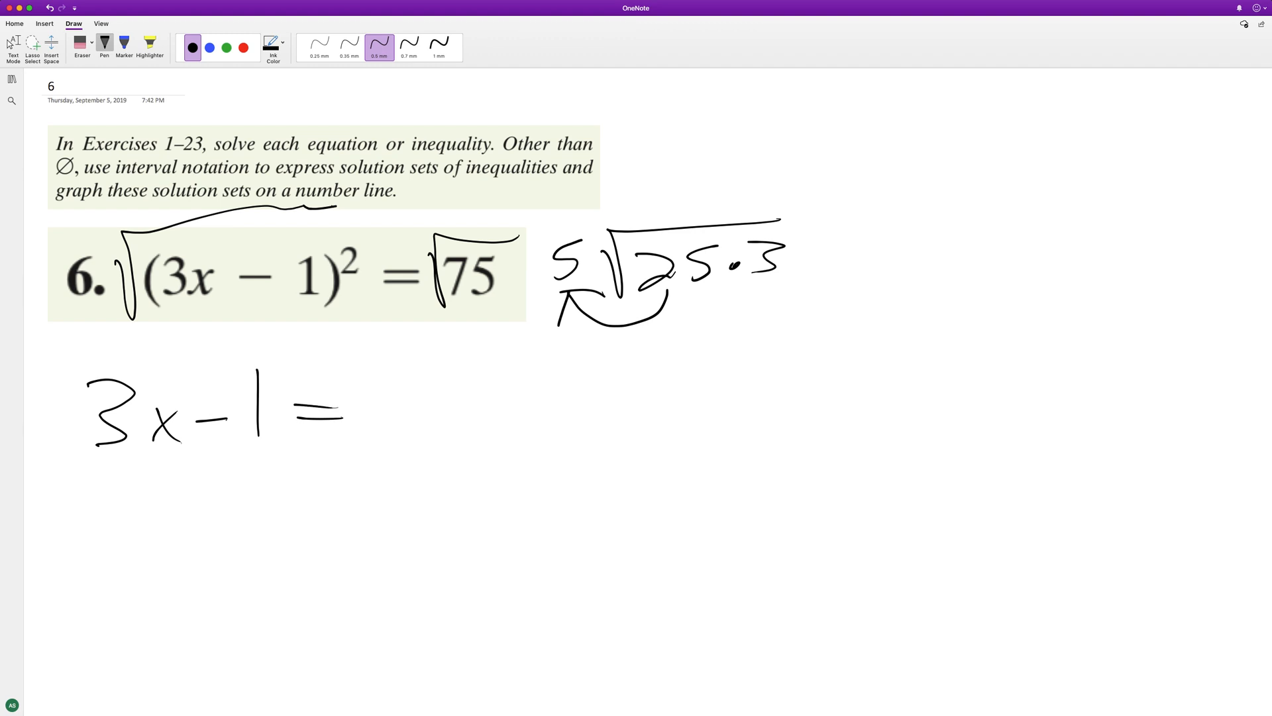
Step: Write ±5√3 on the right side, completing 3x − 1 = ±5√3
{"action": "left_click_drag", "start_coordinate": [382, 374], "coordinate": [479, 413]}
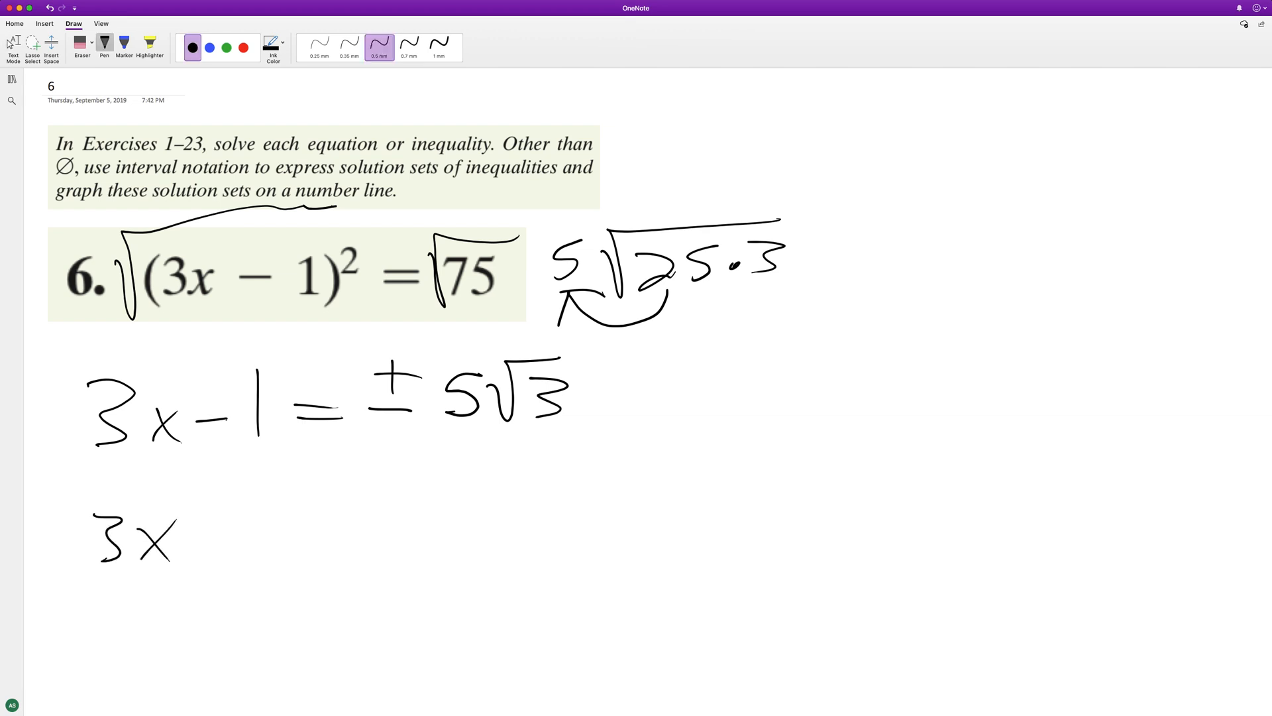
Step: Write the second line 3x = ±5√3 + 1 below the first
{"action": "left_click_drag", "start_coordinate": [244, 535], "coordinate": [349, 486]}
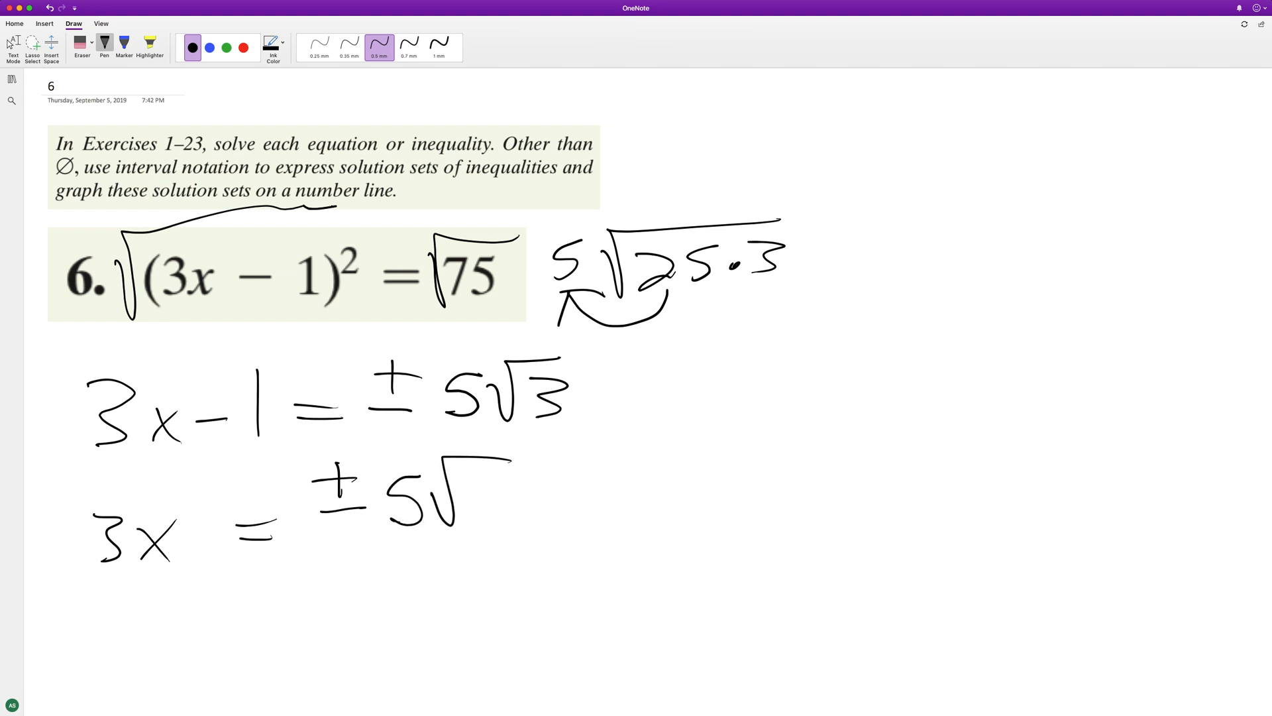
{"action": "left_click_drag", "start_coordinate": [474, 503], "coordinate": [605, 478]}
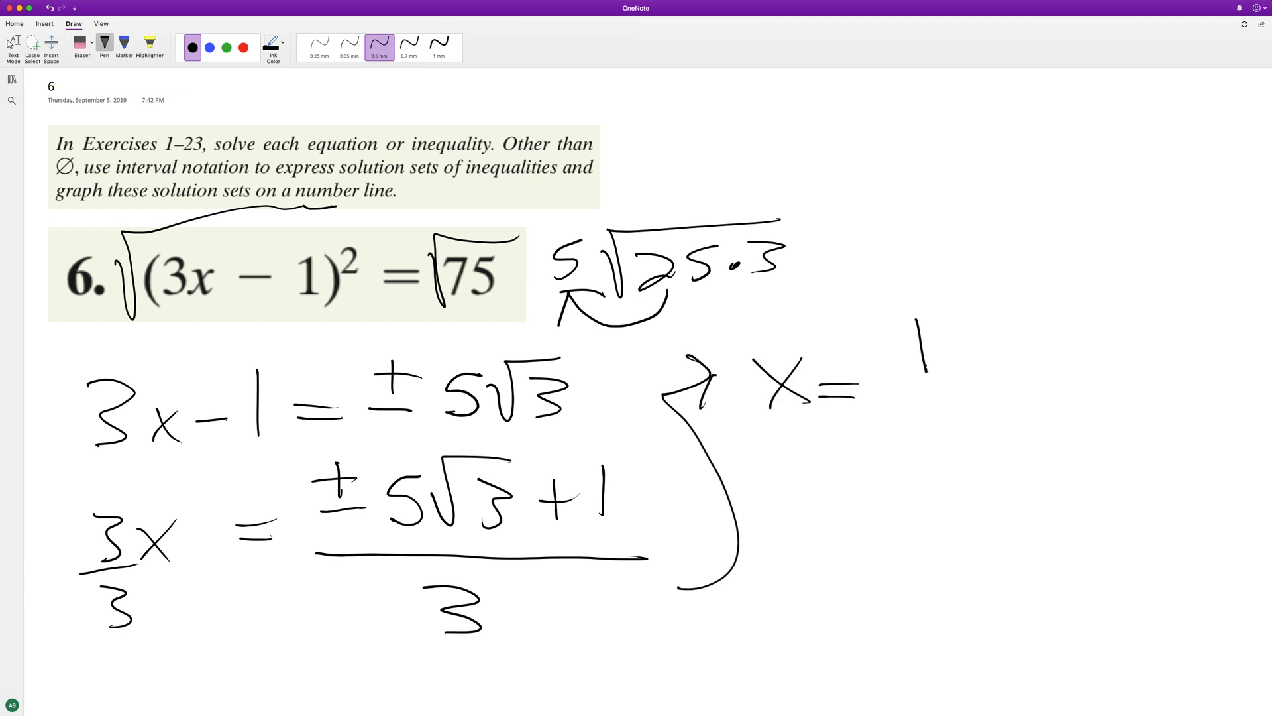
Step: Write the ± sign so the final answer reads x = 1 ±
{"action": "left_click_drag", "start_coordinate": [941, 316], "coordinate": [1047, 313]}
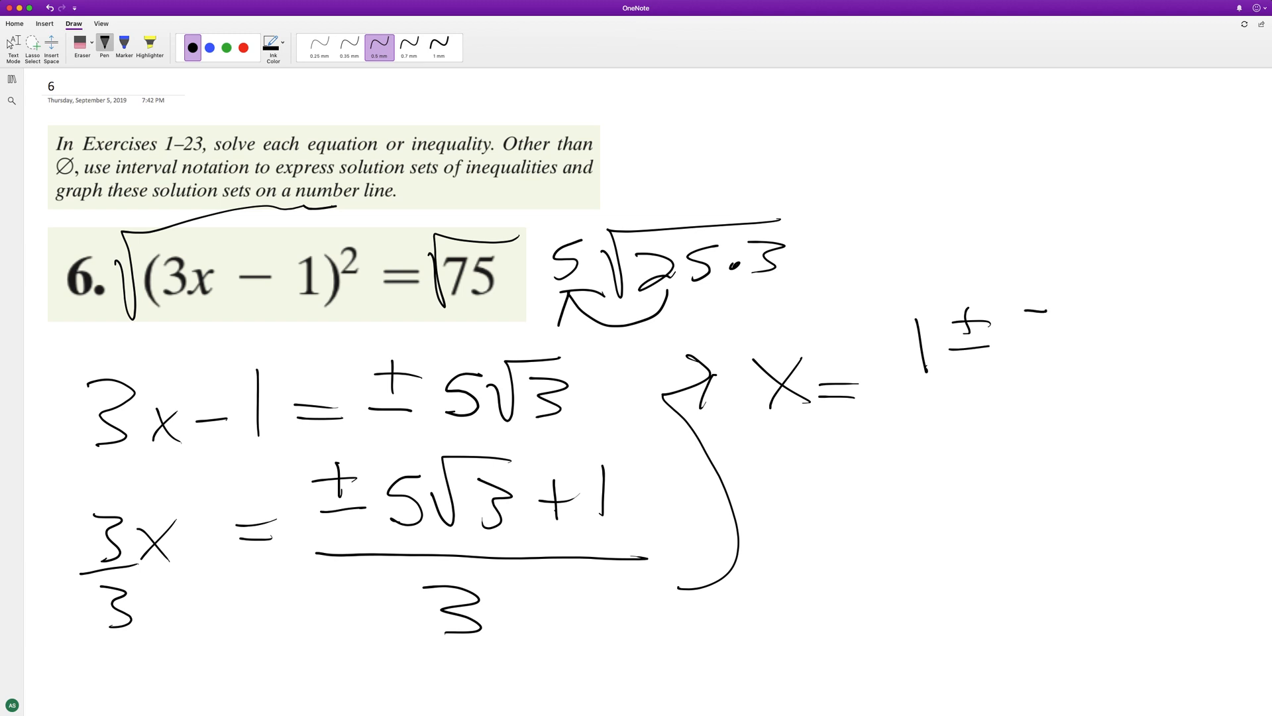